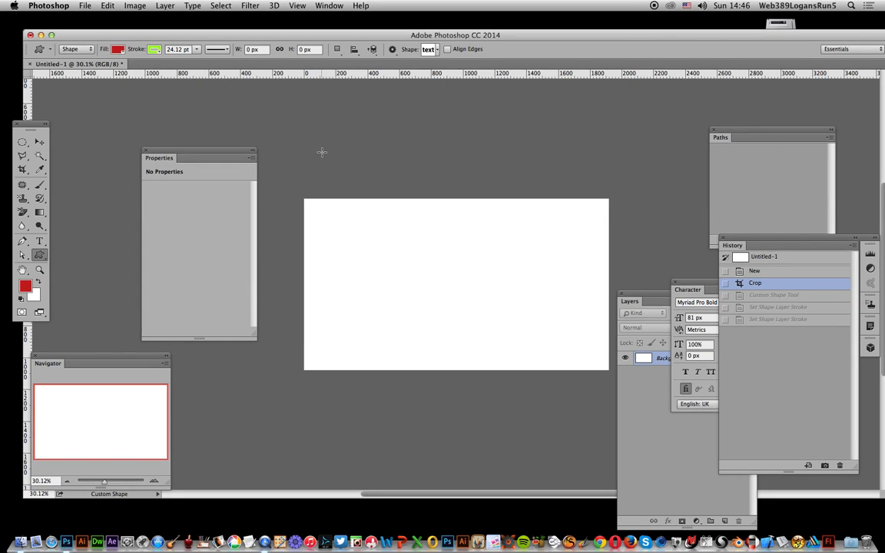
# Add a text layer reading 'type' in the middle of the canvas and commit it.
pyautogui.click(40, 242)
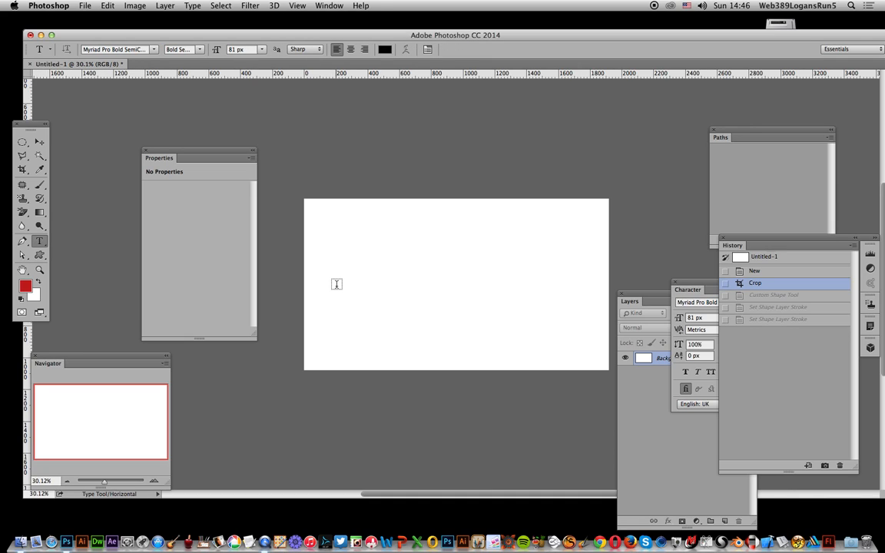
pyautogui.click(341, 286)
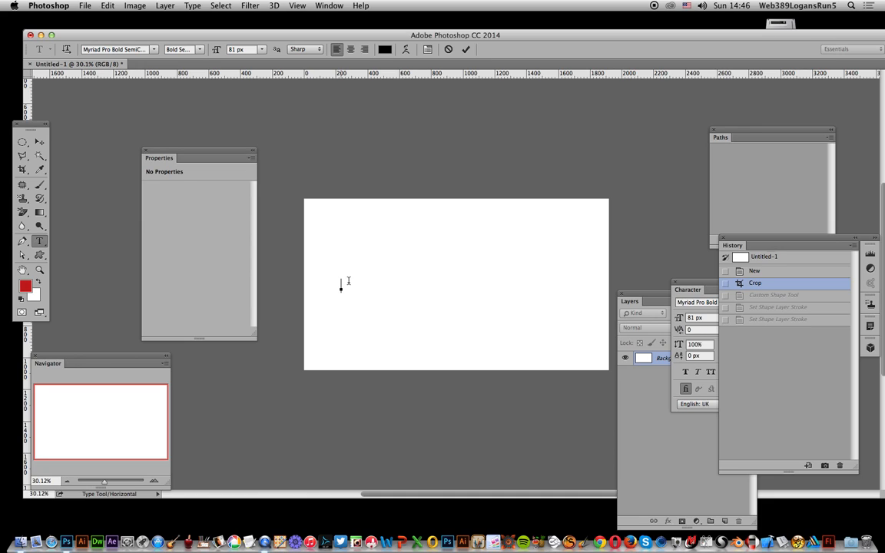
pyautogui.click(343, 288)
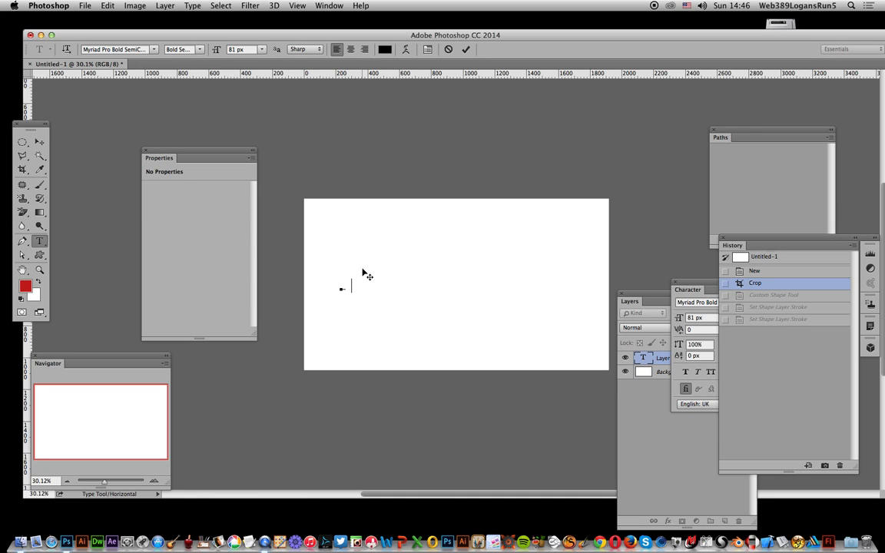
pyautogui.write('type')
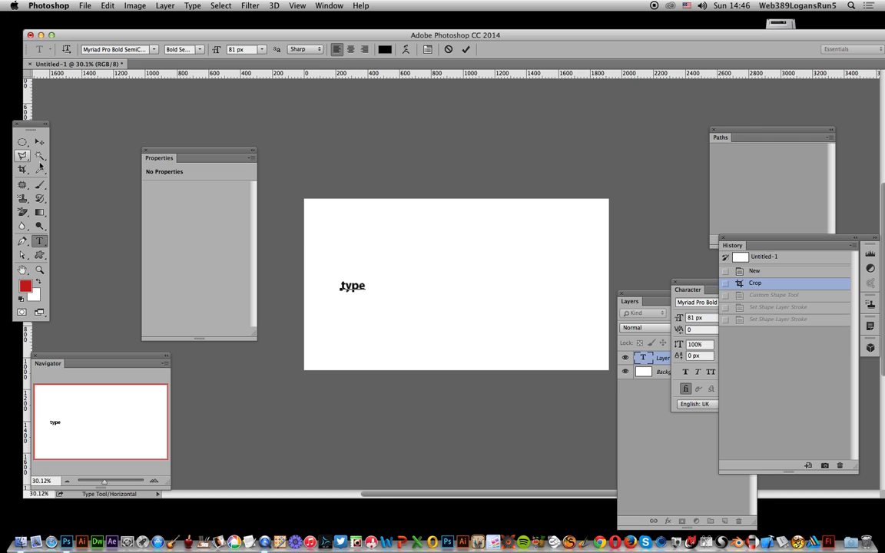
pyautogui.click(39, 142)
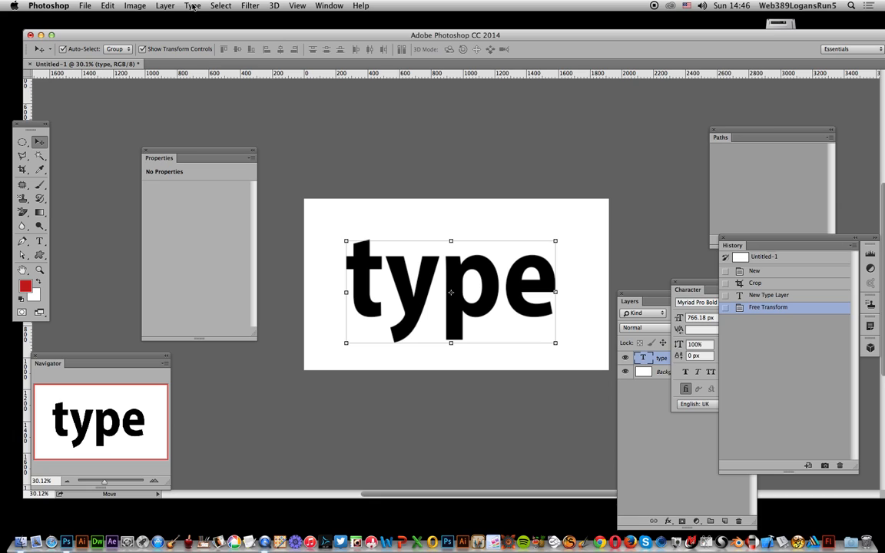
pyautogui.click(165, 6)
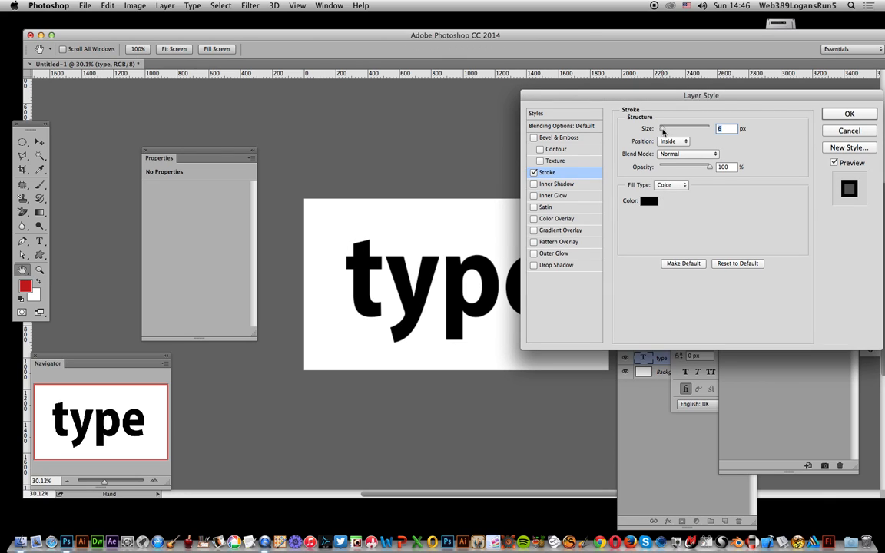
pyautogui.click(649, 200)
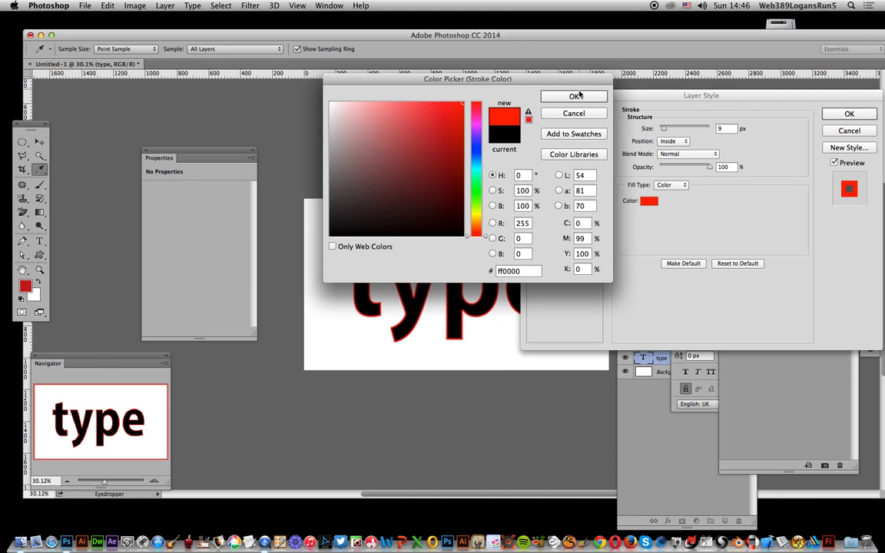
pyautogui.click(575, 96)
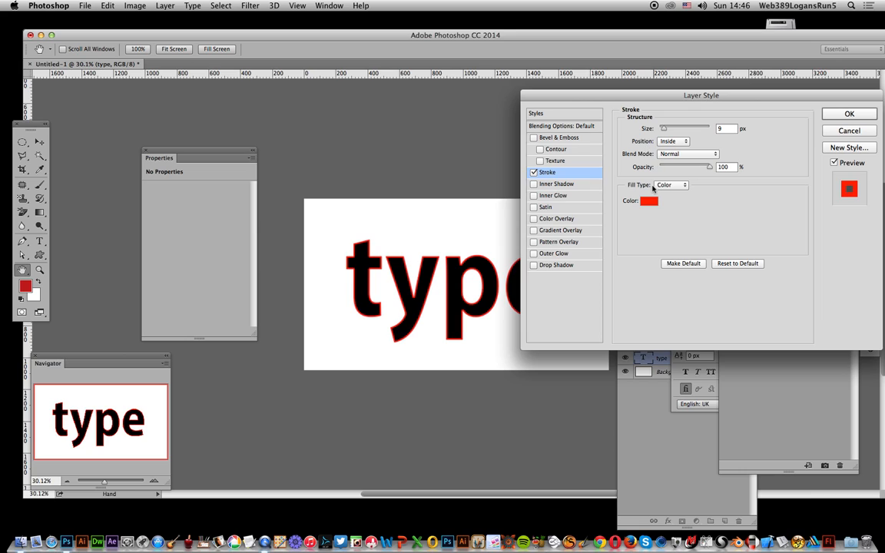
pyautogui.click(682, 185)
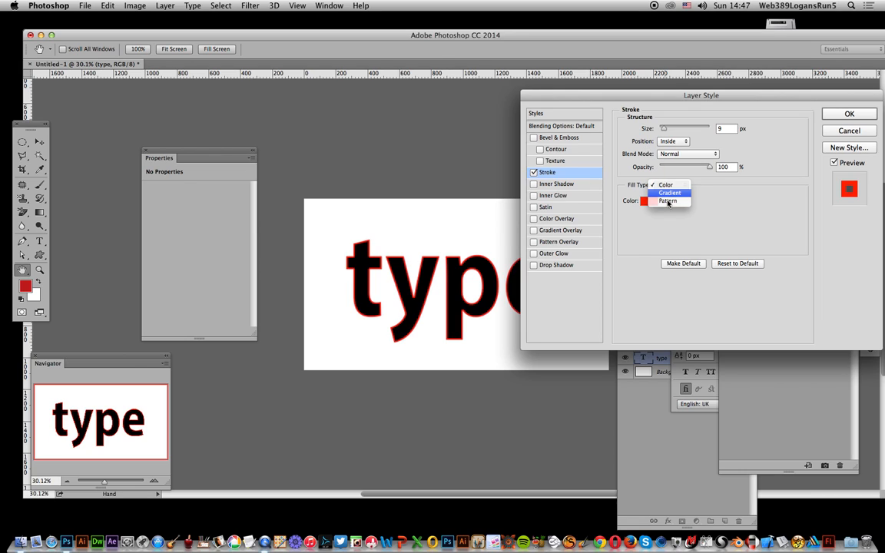
pyautogui.click(670, 184)
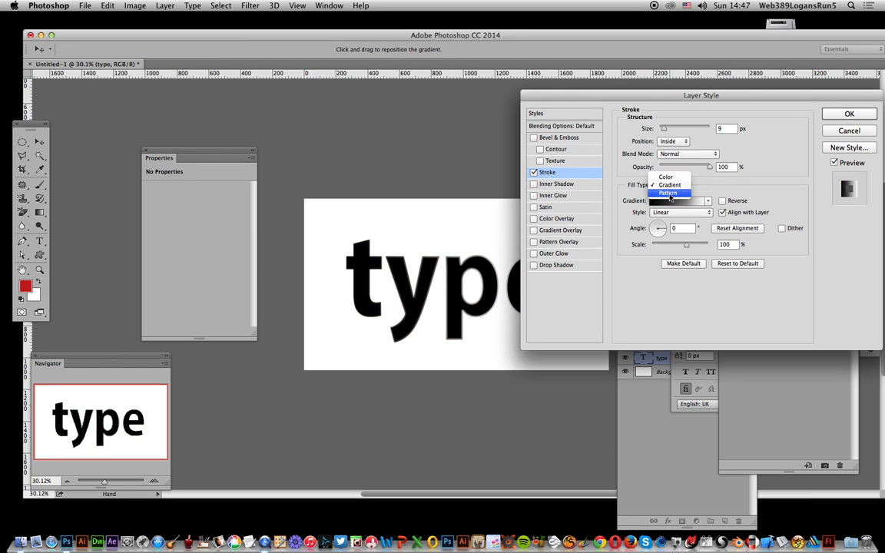
pyautogui.click(667, 194)
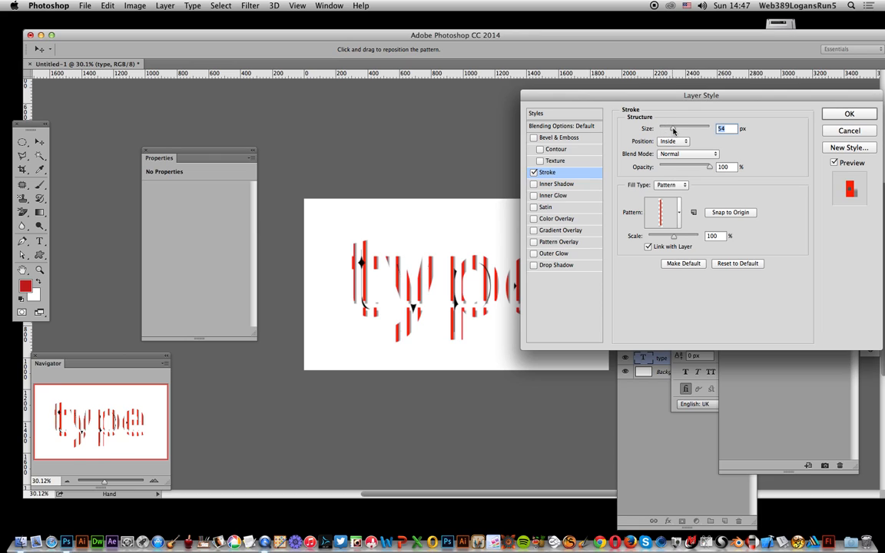
pyautogui.moveTo(679, 129); pyautogui.dragTo(669, 129)
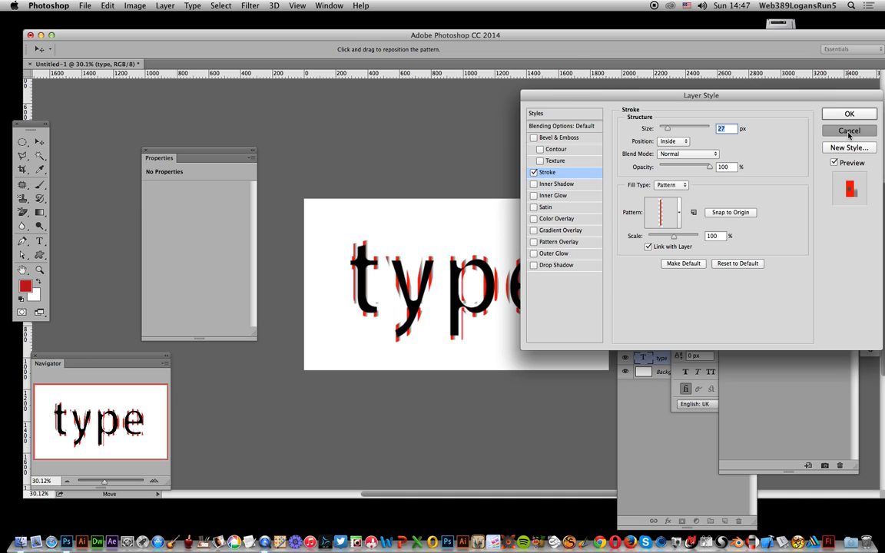
pyautogui.click(848, 129)
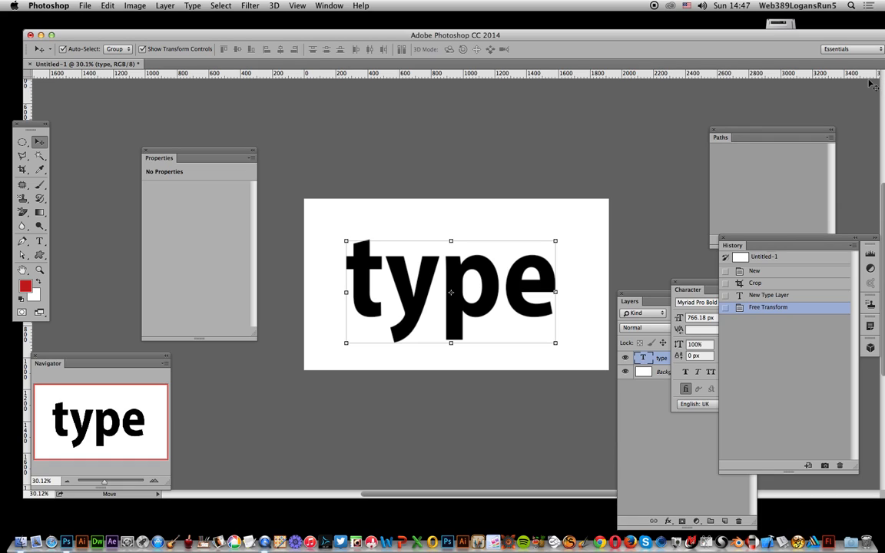
# Enlarge the word to fill most of the canvas and convert the text layer to a shape.
pyautogui.click(768, 295)
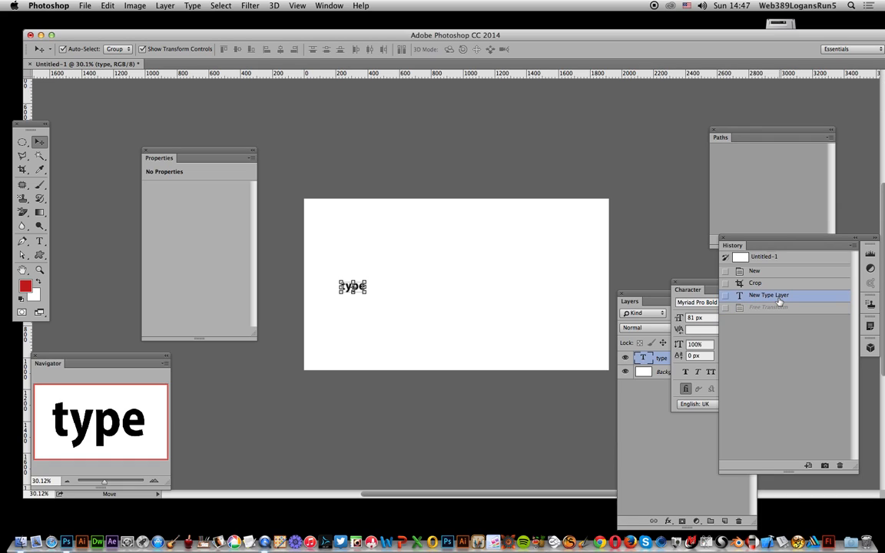
pyautogui.moveTo(362, 296); pyautogui.dragTo(541, 406)
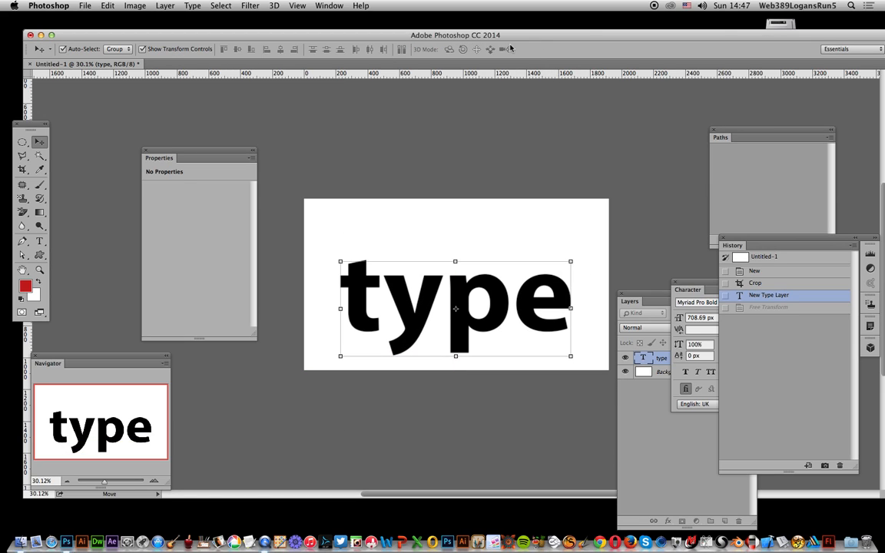
pyautogui.click(192, 6)
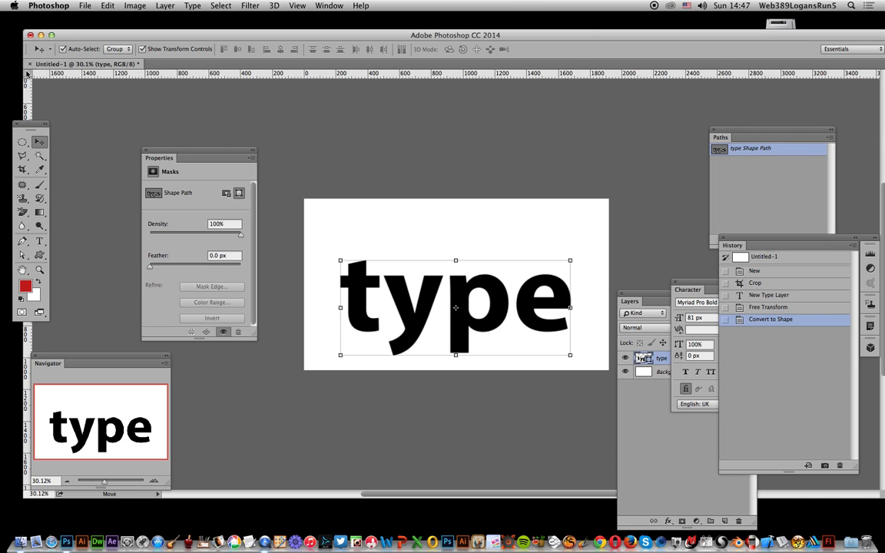
pyautogui.click(107, 6)
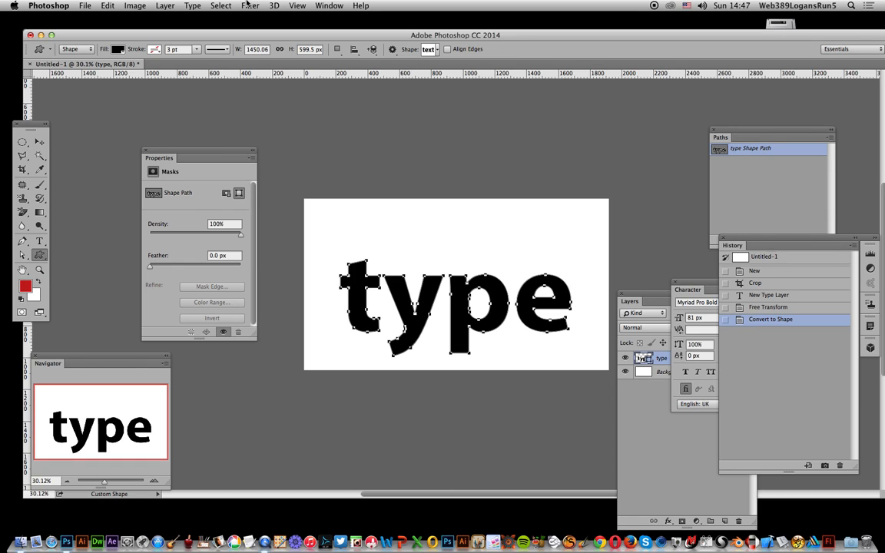
# Define the word as a custom shape with the default name Shape 181, then step back to a blank canvas.
pyautogui.click(108, 6)
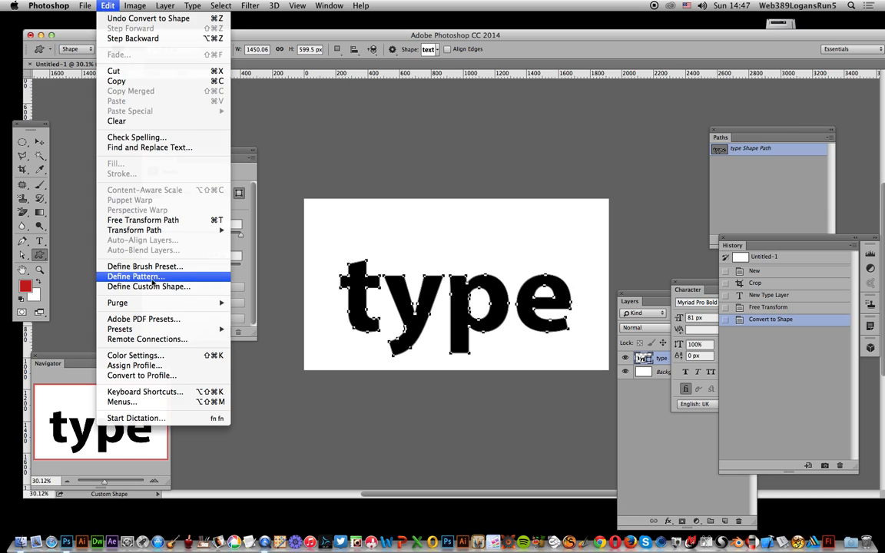
pyautogui.click(148, 286)
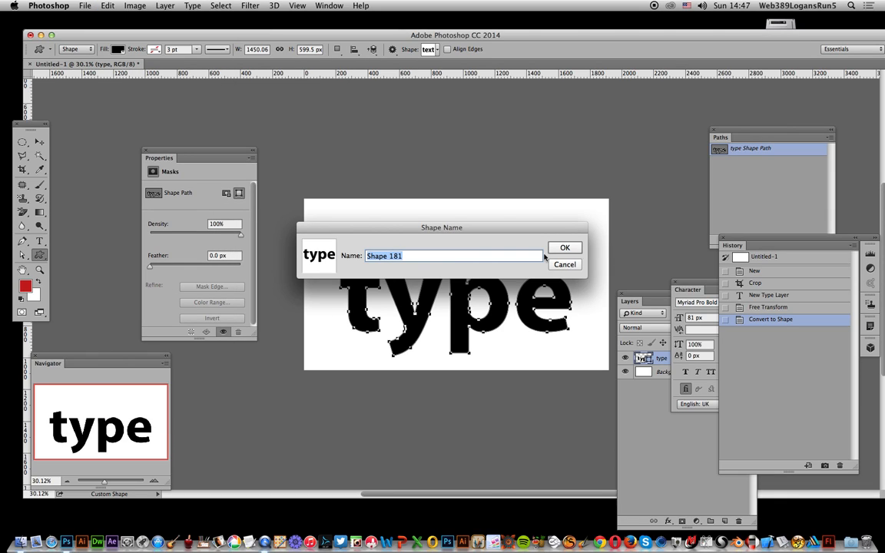
pyautogui.click(565, 248)
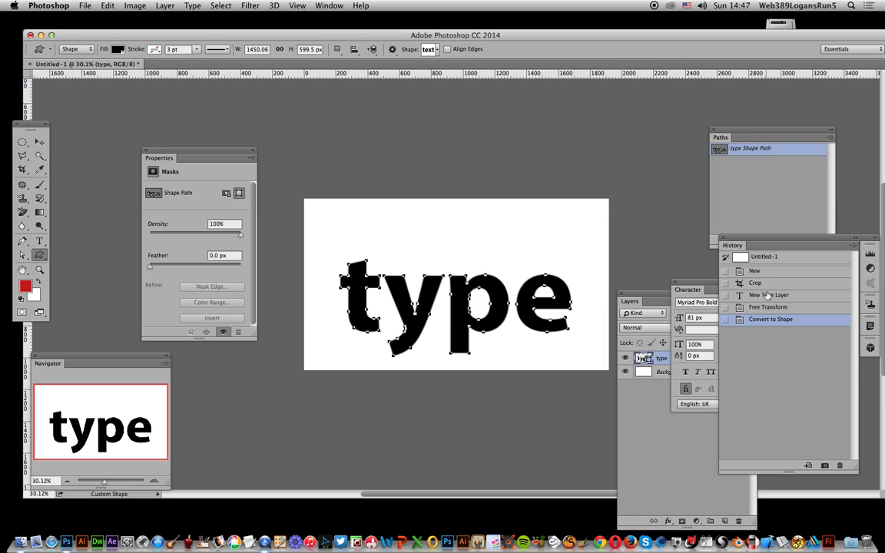
pyautogui.click(756, 282)
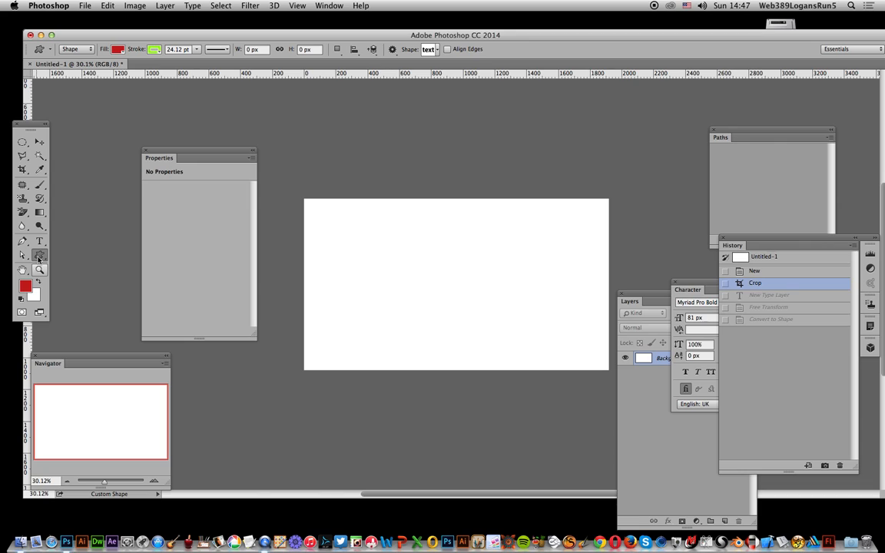
# Pick the 'type' shape from the custom shape library and draw it with red fill and green outline.
pyautogui.click(427, 49)
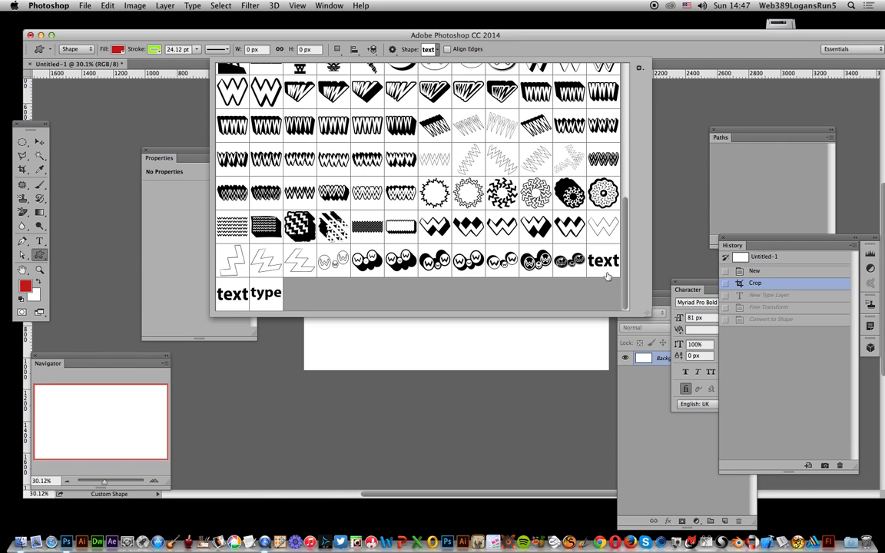
pyautogui.click(268, 293)
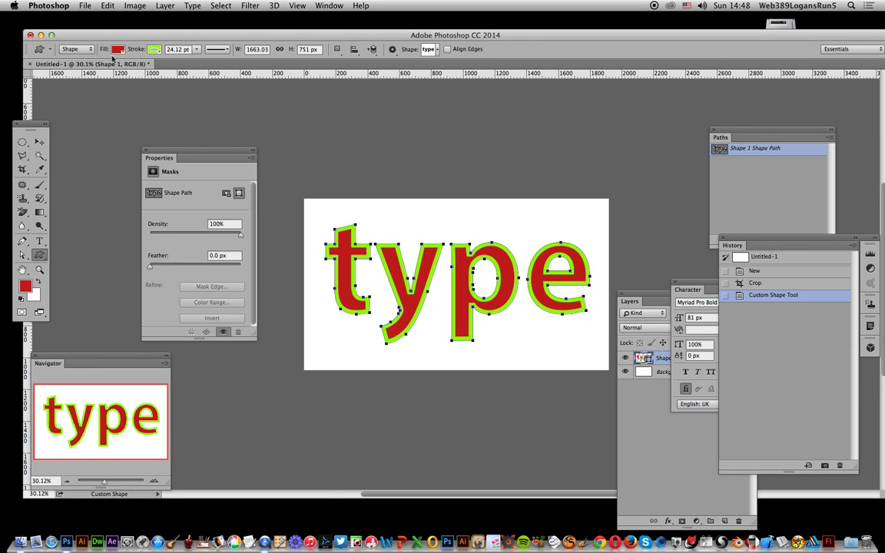
pyautogui.click(75, 47)
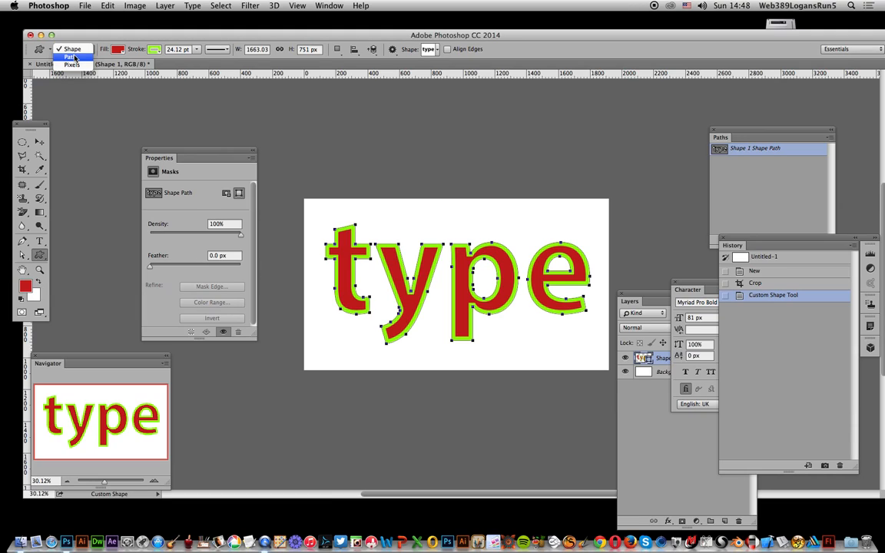
# Change the green outline to a dashed line with a custom dash value of 5.
pyautogui.click(71, 55)
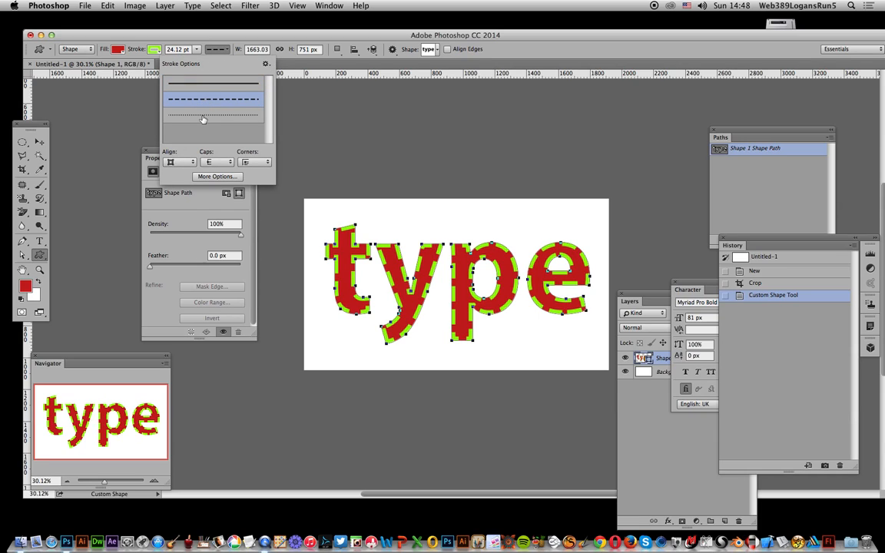
pyautogui.click(212, 115)
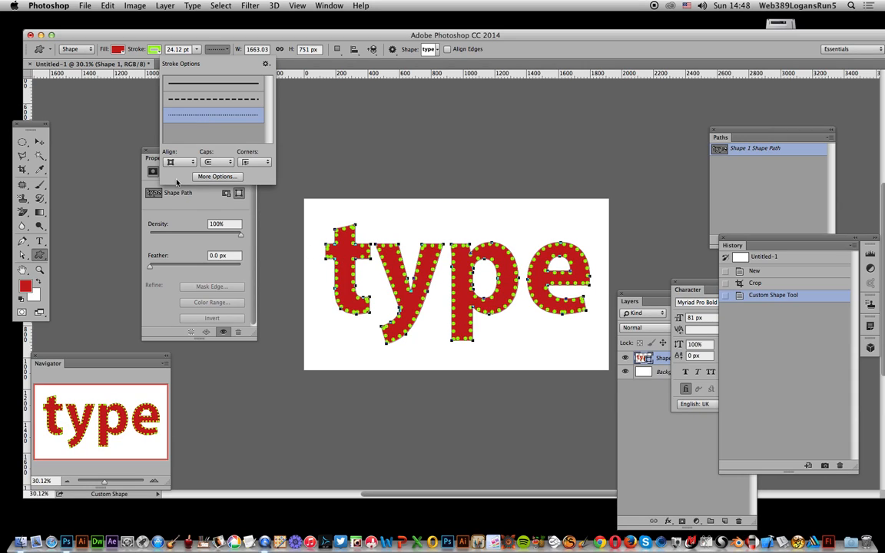
pyautogui.click(216, 175)
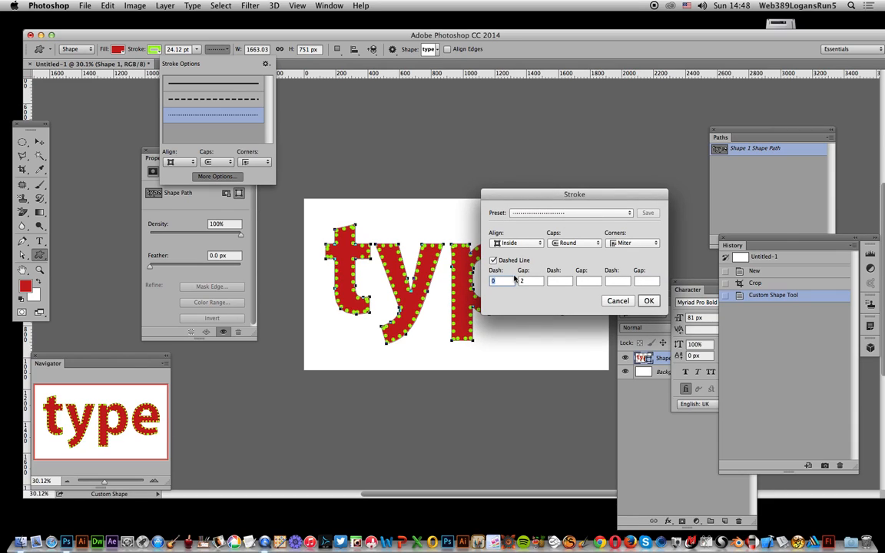
pyautogui.write('5')
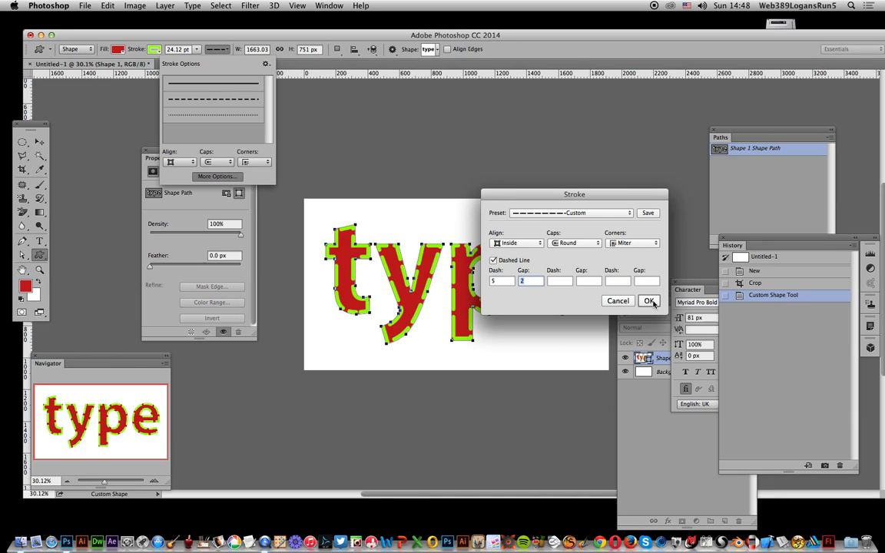
pyautogui.click(649, 300)
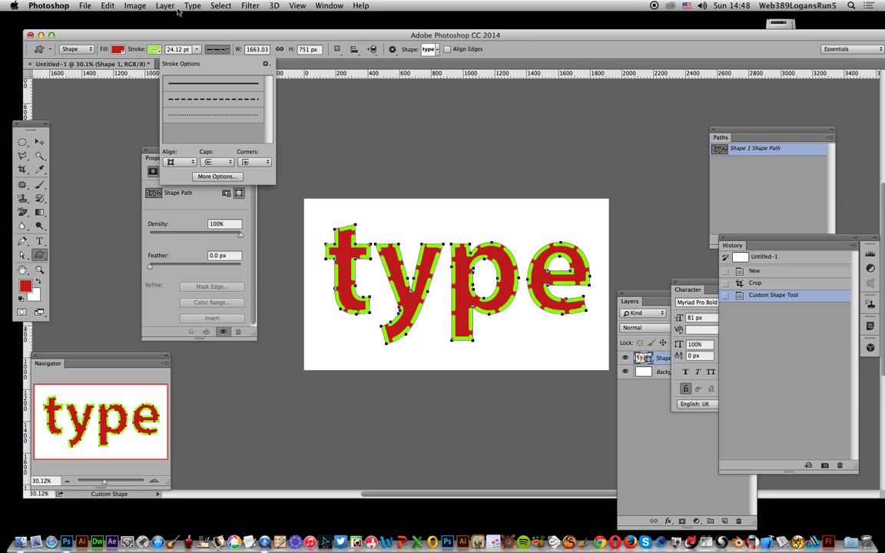
pyautogui.click(164, 6)
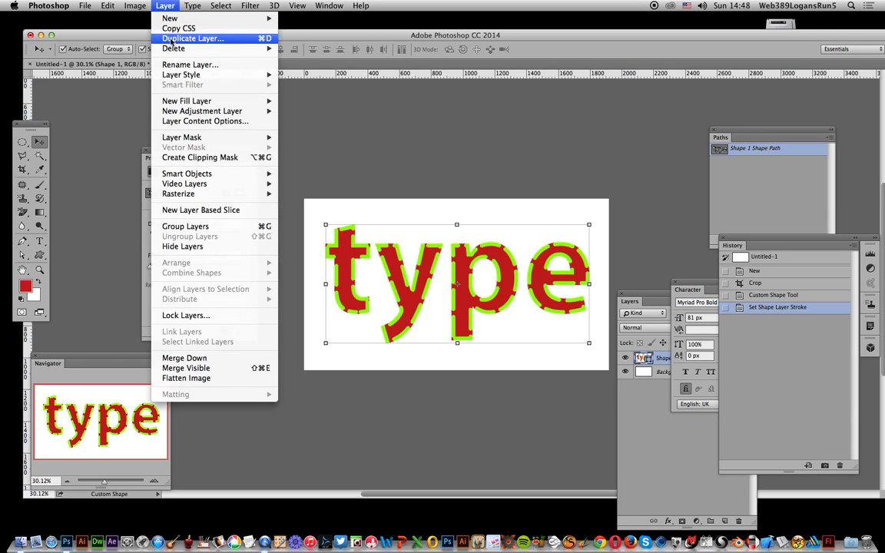
pyautogui.moveTo(181, 74)
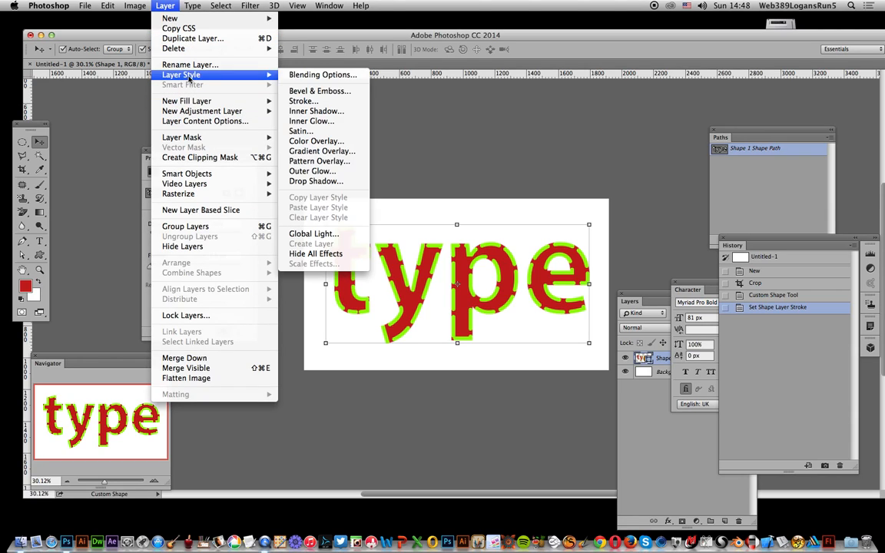
pyautogui.moveTo(305, 101)
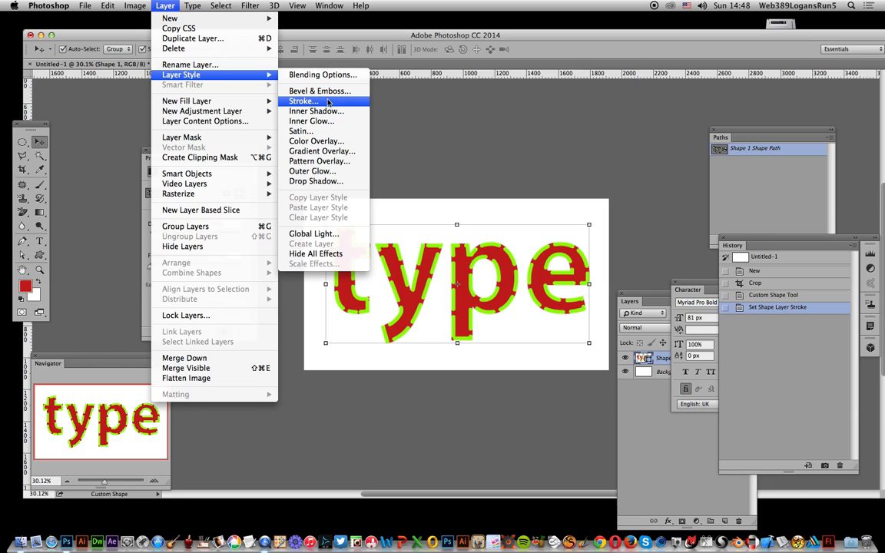
# Add a layer-style stroke positioned Outside the letters, keeping the black colour.
pyautogui.click(303, 102)
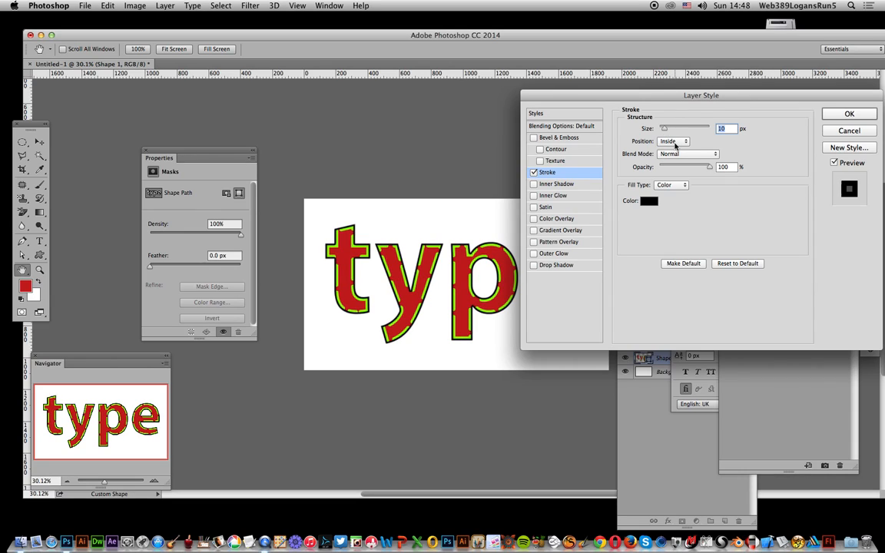
pyautogui.click(673, 142)
pyautogui.write('24')
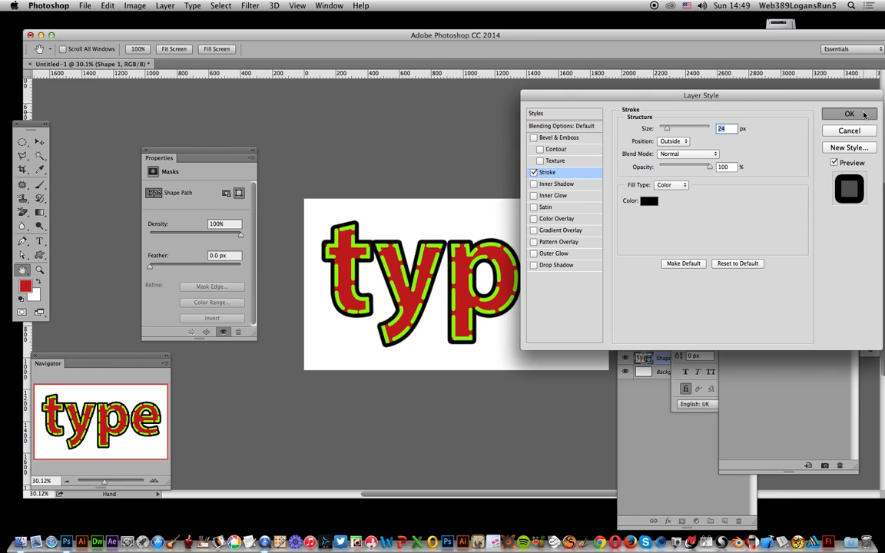
pyautogui.click(649, 200)
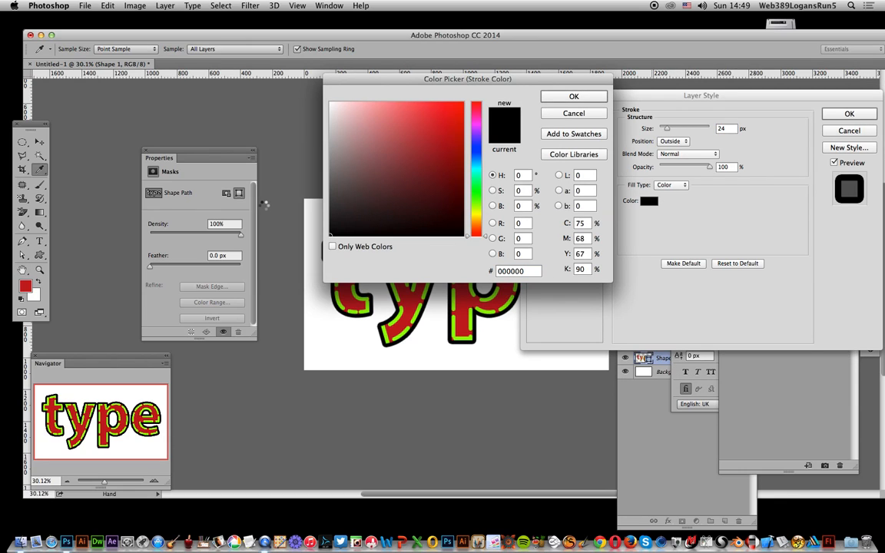
pyautogui.click(573, 95)
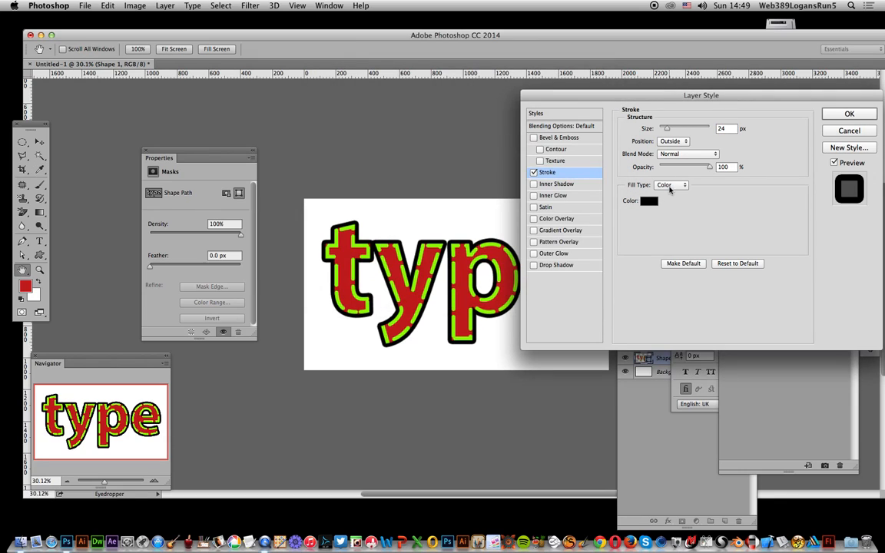
# Set the layer-style stroke fill type to Pattern and apply it.
pyautogui.click(683, 185)
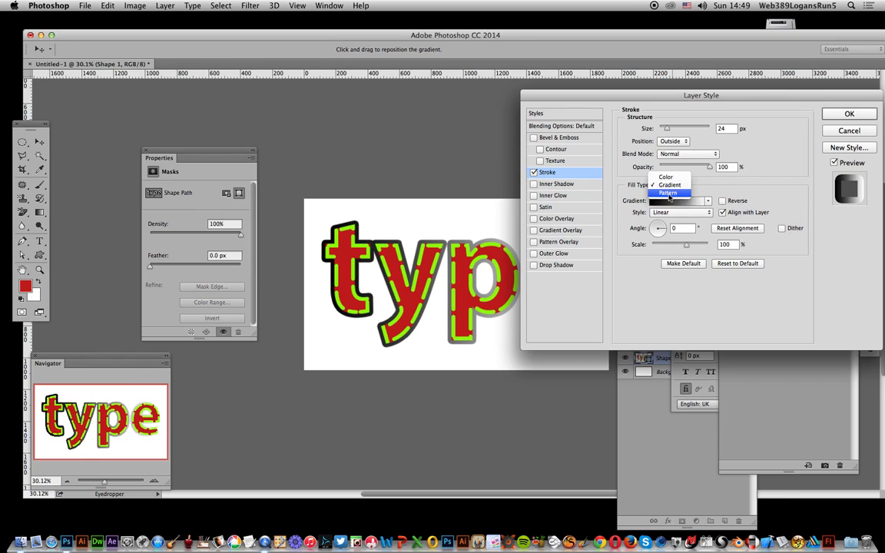
pyautogui.click(670, 184)
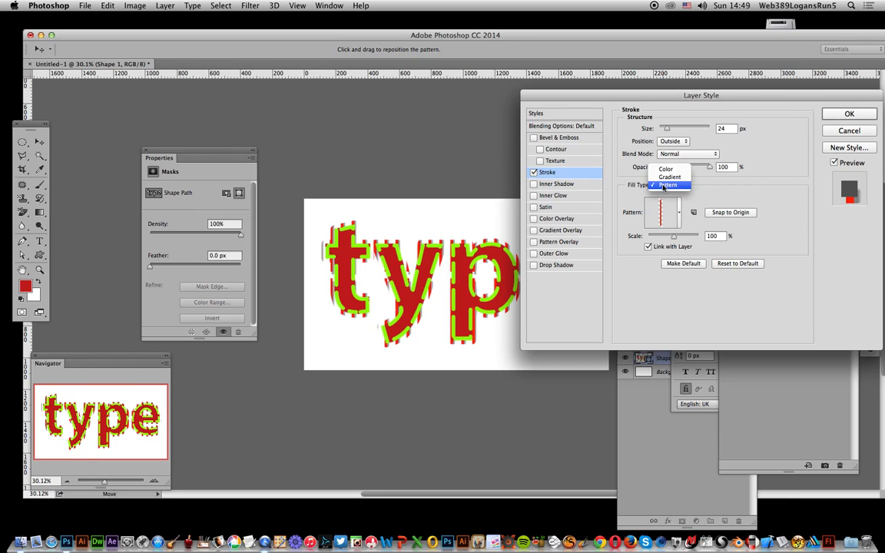
pyautogui.click(667, 184)
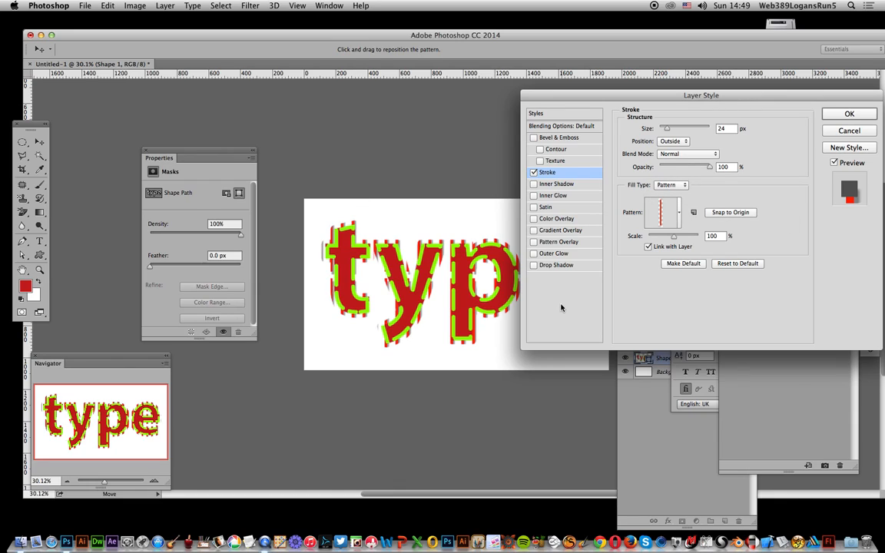
pyautogui.moveTo(578, 30)
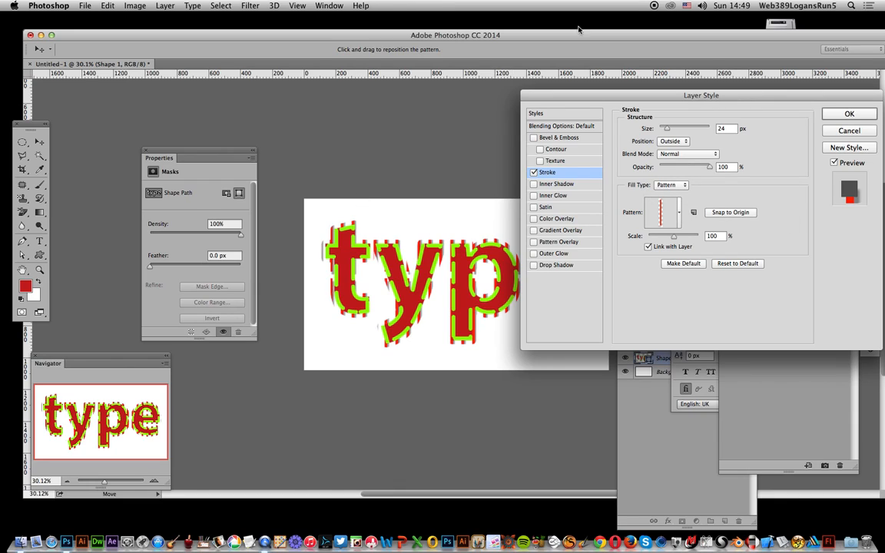
pyautogui.click(848, 114)
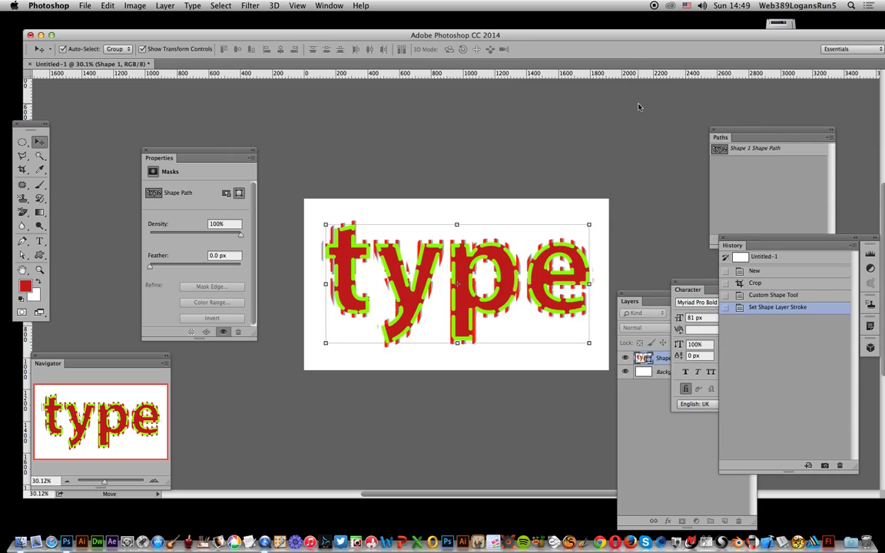